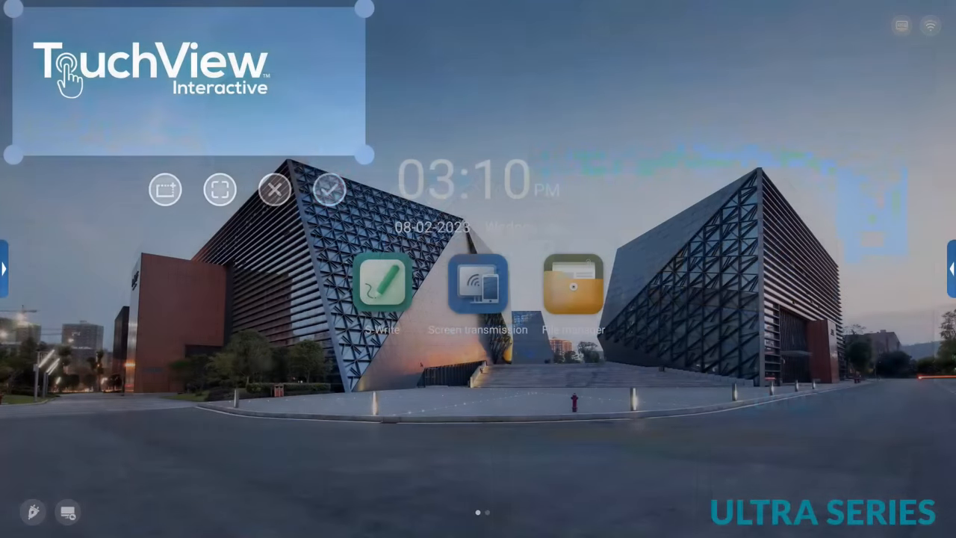
Cancel the screenshot crop to return to the home screen without saving
{"action": "left_click", "coordinate": [274, 189]}
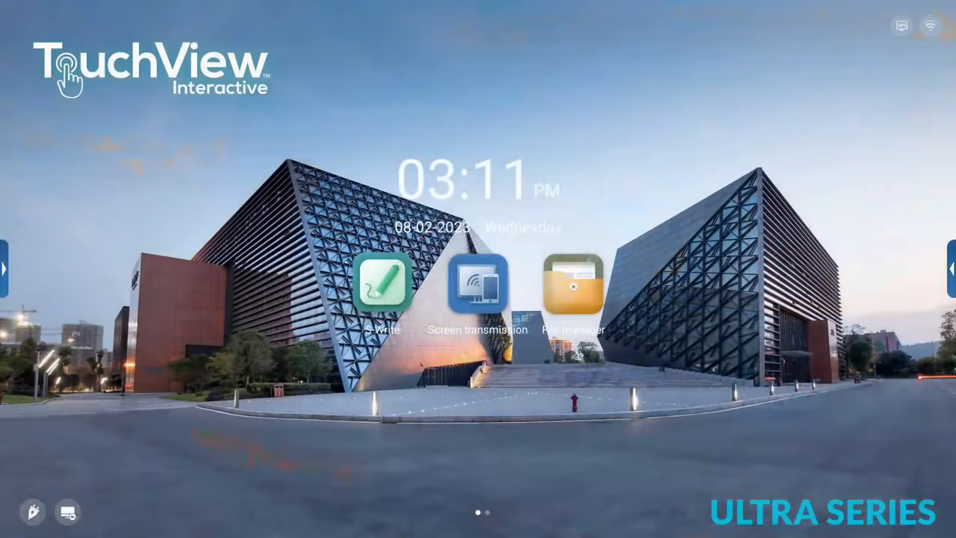
In System Settings, view the Ethernet, Hotspot and Bluetooth network pages
{"action": "left_click", "coordinate": [6, 267]}
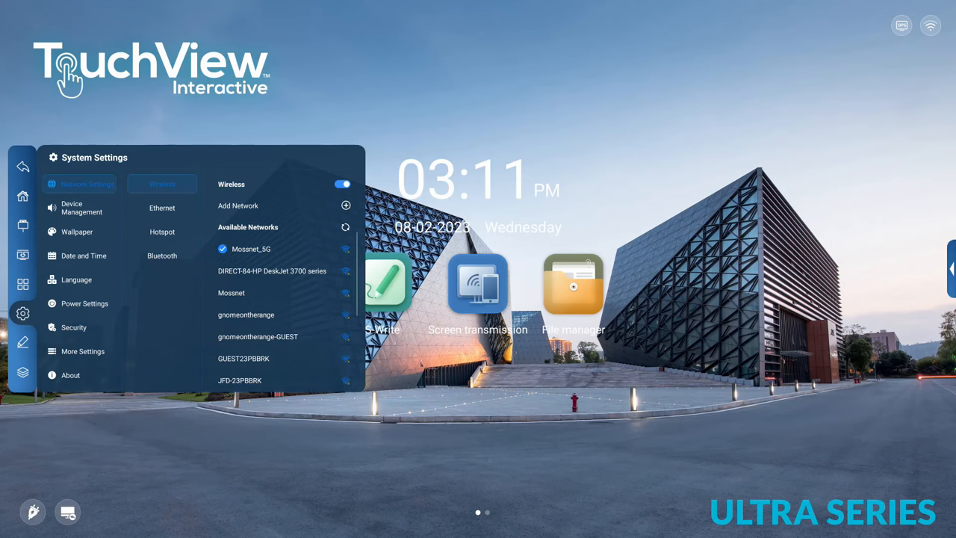
{"action": "left_click", "coordinate": [162, 208]}
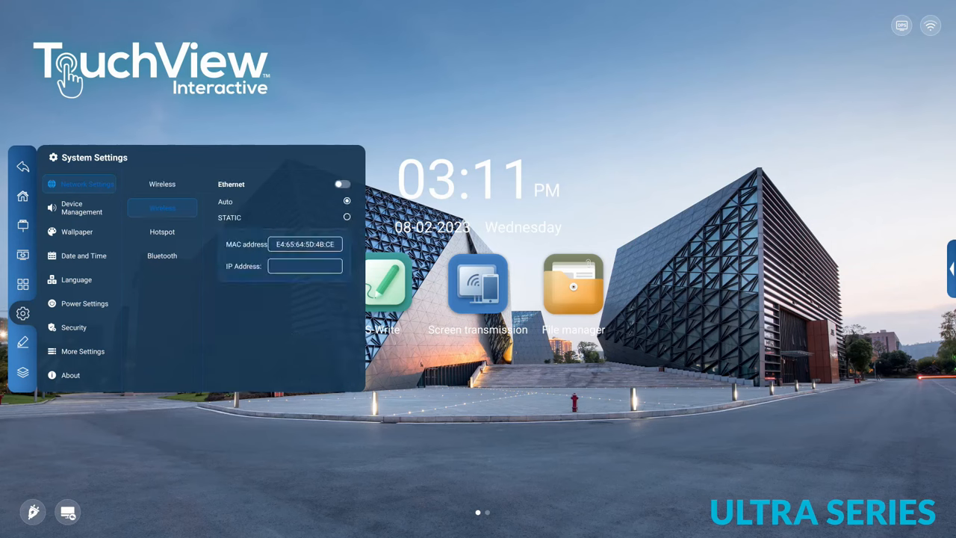
{"action": "left_click", "coordinate": [163, 232]}
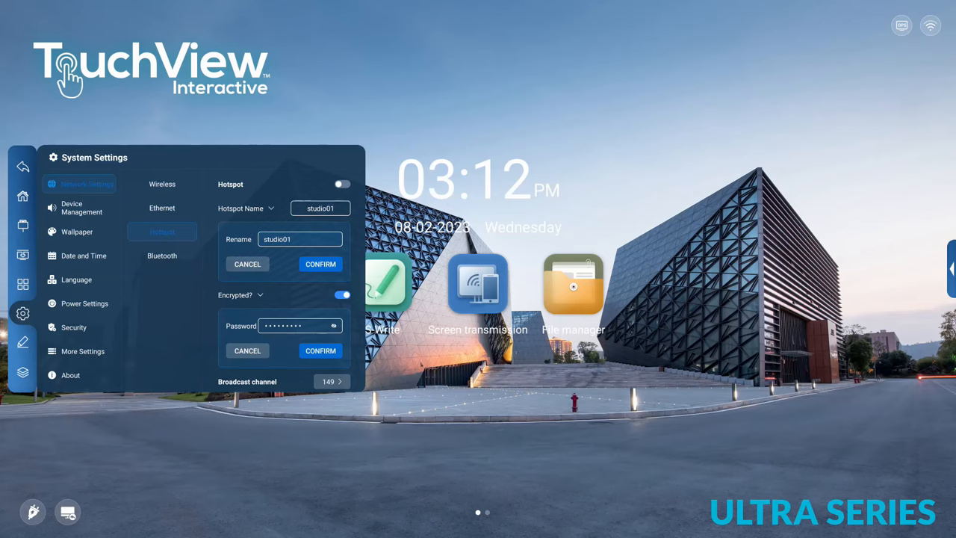
{"action": "left_click", "coordinate": [162, 256]}
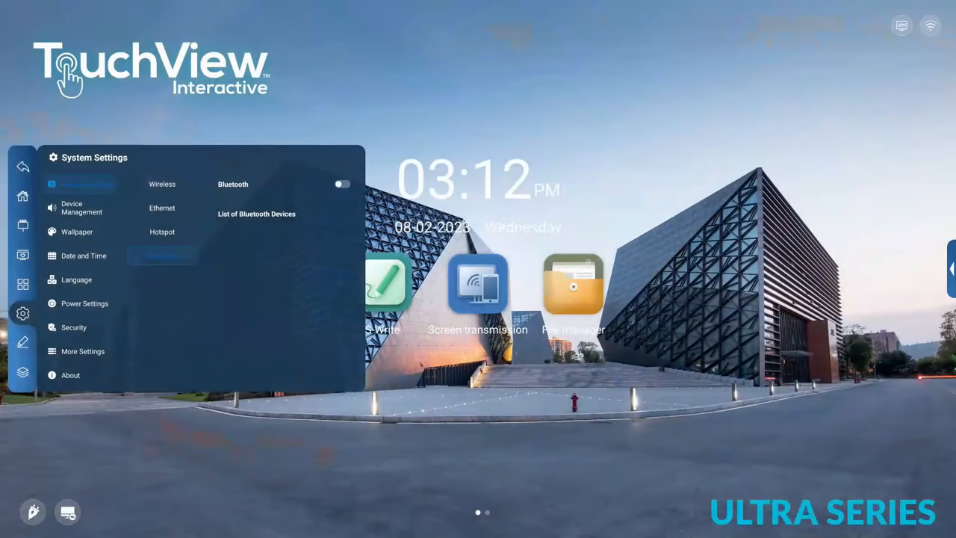
View the power-on and standby options, then the Smart Lock settings under More Settings
{"action": "left_click", "coordinate": [82, 303]}
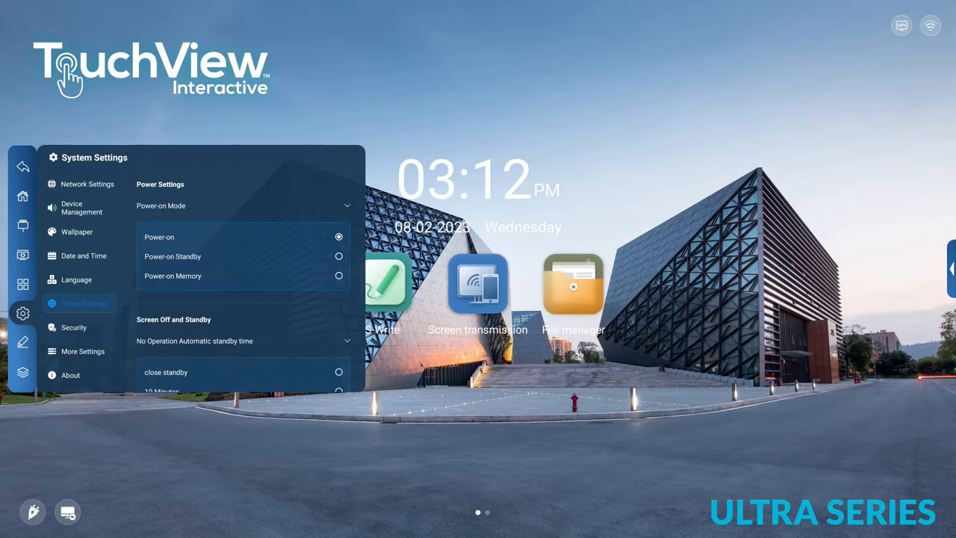
{"action": "left_click", "coordinate": [82, 351]}
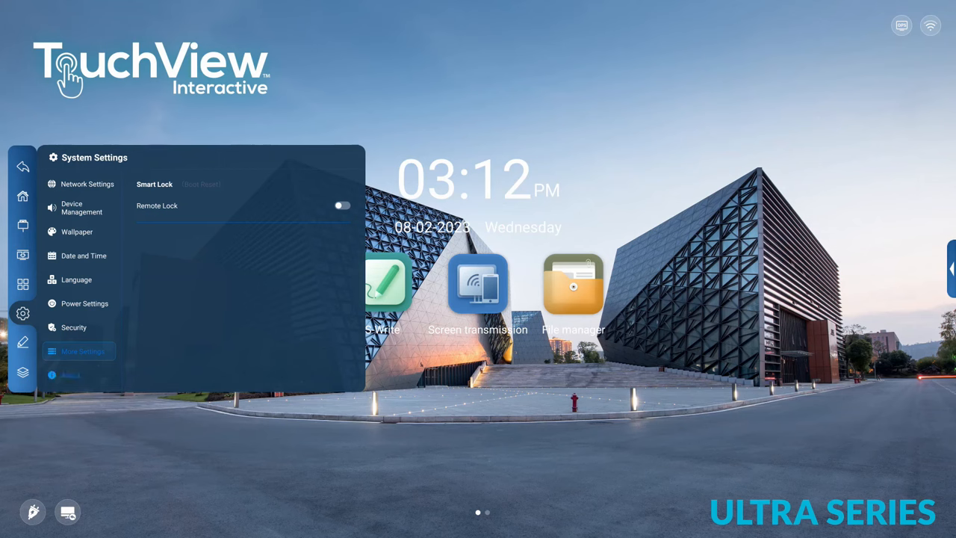
{"action": "left_click", "coordinate": [69, 374]}
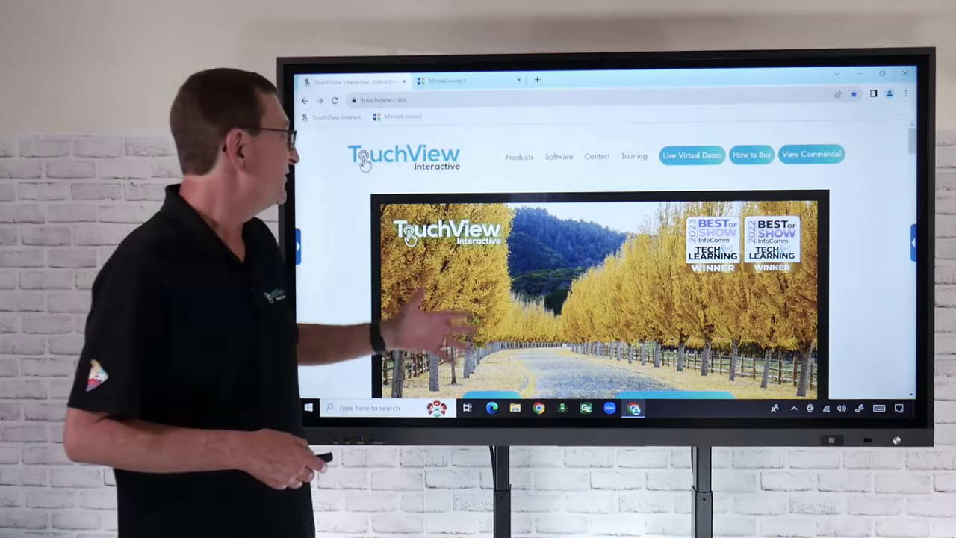
Switch to the Chrome tab showing app.mimioconnect.com's join-session and login page
{"action": "left_click", "coordinate": [469, 80]}
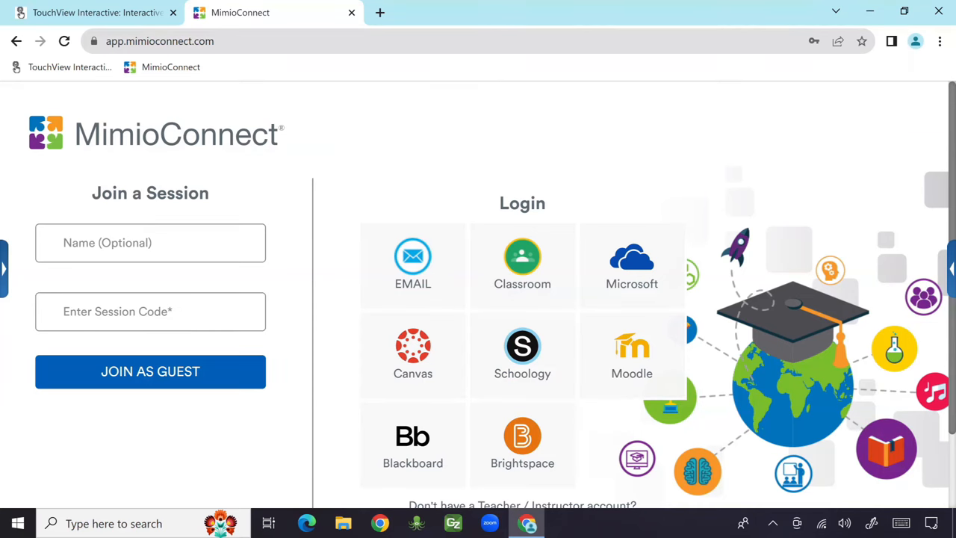
Log in to MimioConnect to land on Community Home
{"action": "left_click", "coordinate": [413, 266]}
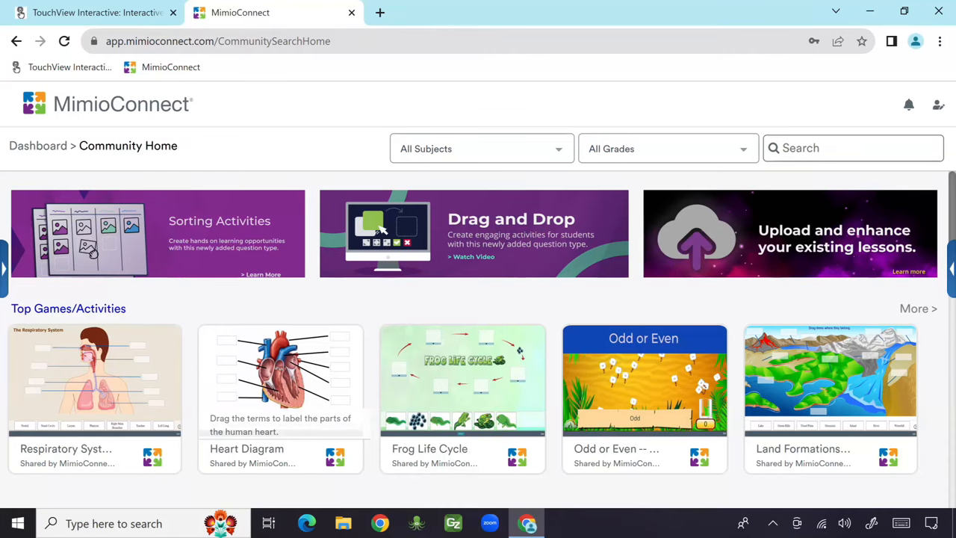
Scroll Community Home and keep All Subjects in the subject filter
{"action": "scroll", "scroll_direction": "down", "scroll_amount": 3}
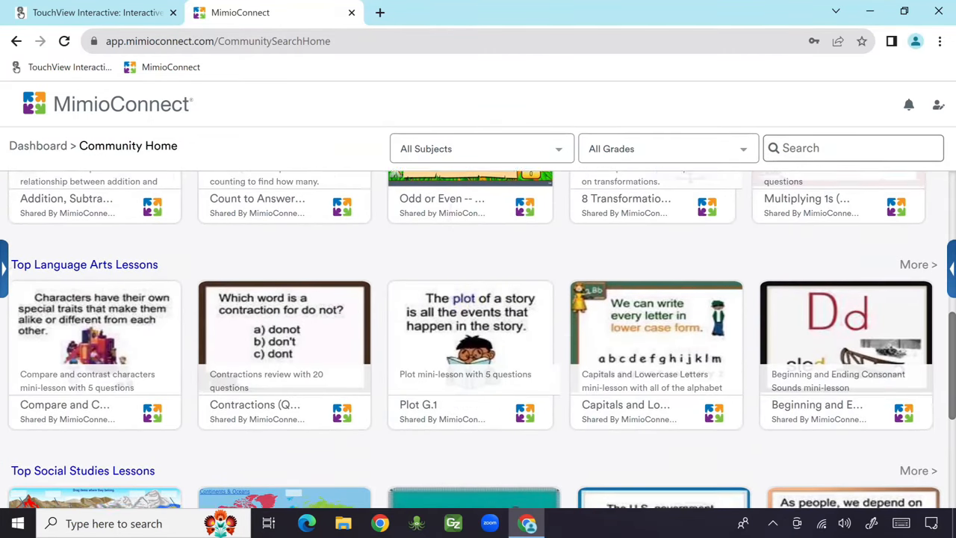
{"action": "scroll", "scroll_direction": "down", "scroll_amount": 3}
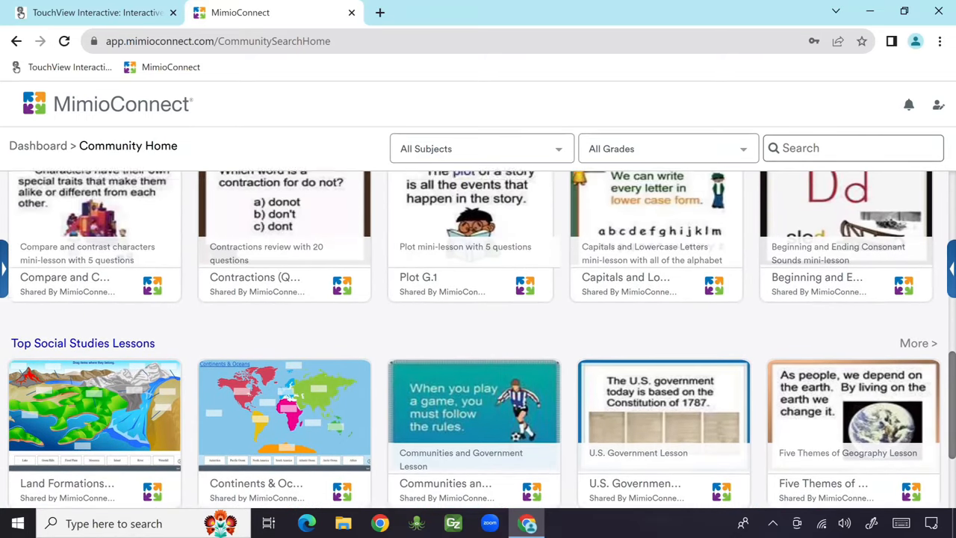
{"action": "left_click", "coordinate": [480, 148]}
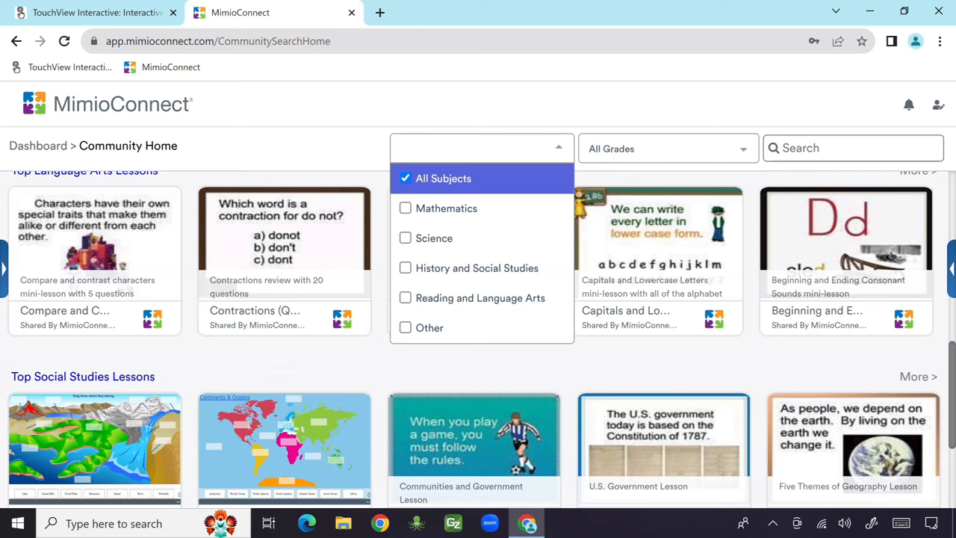
{"action": "left_click", "coordinate": [665, 148]}
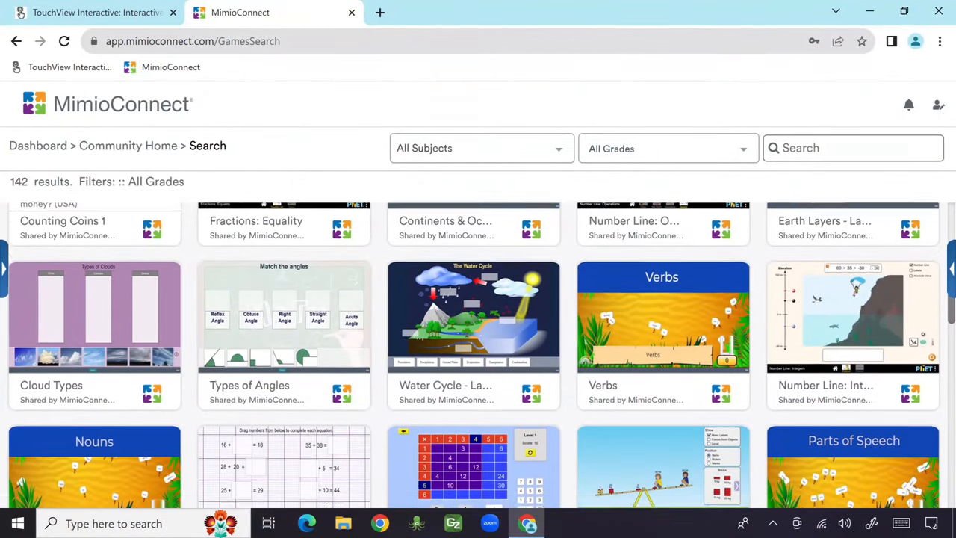
{"action": "scroll", "scroll_direction": "down", "scroll_amount": 3}
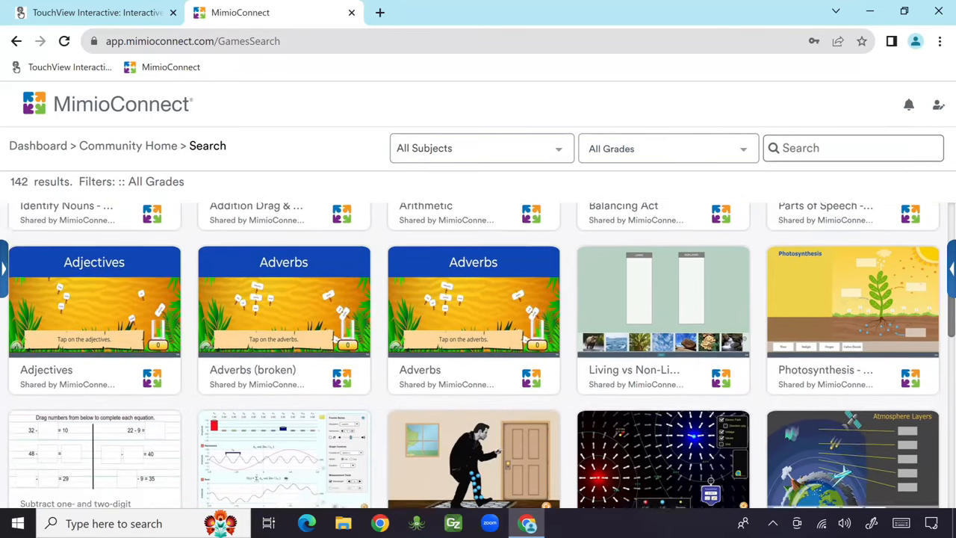
{"action": "scroll", "scroll_direction": "down", "scroll_amount": 3}
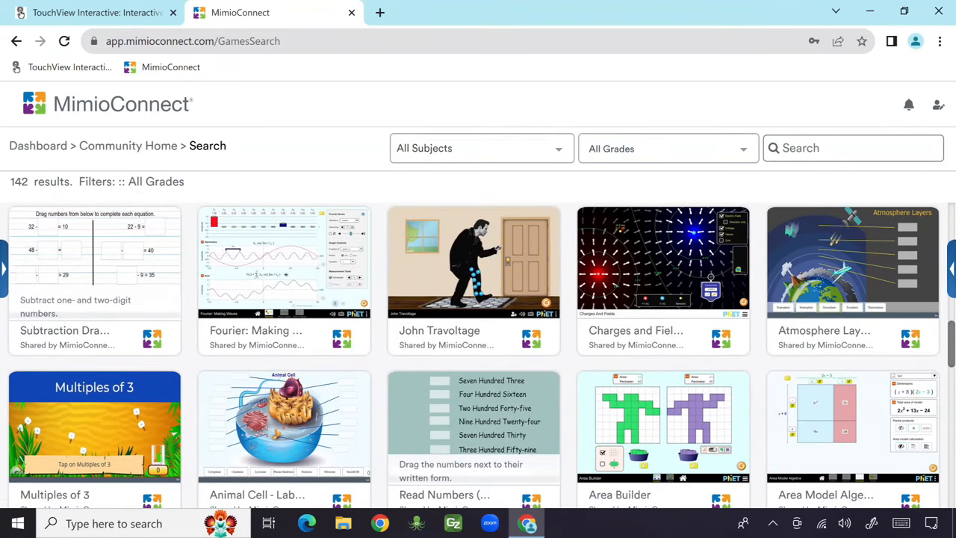
{"action": "scroll", "scroll_direction": "down", "scroll_amount": 3}
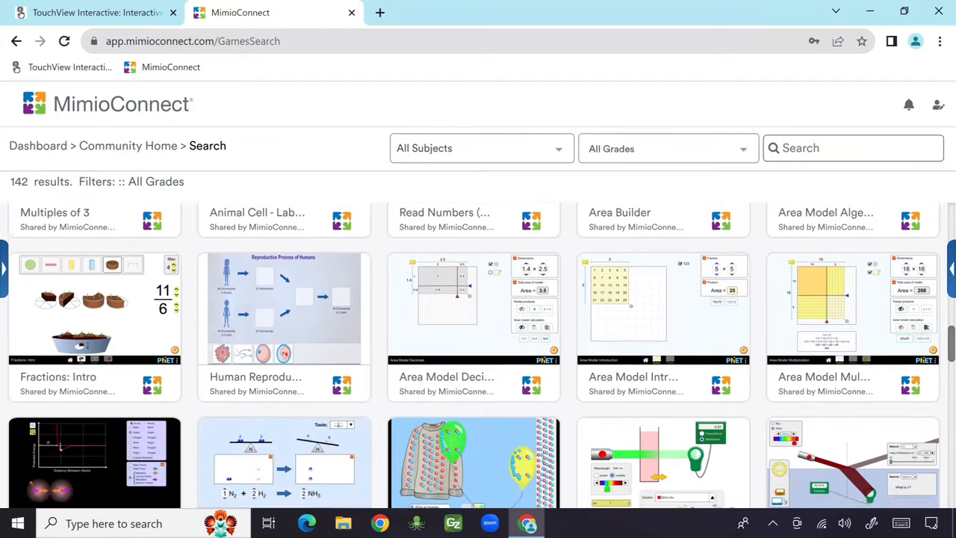